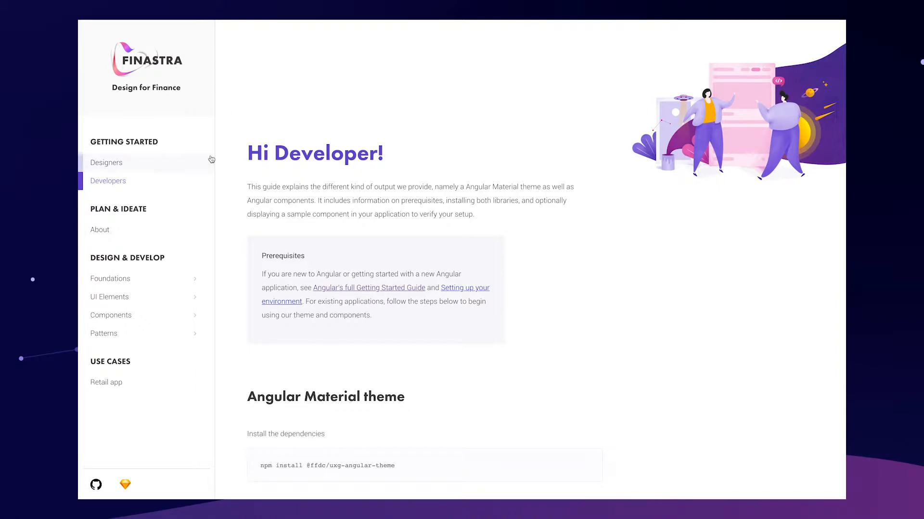
pyautogui.moveTo(230, 165)
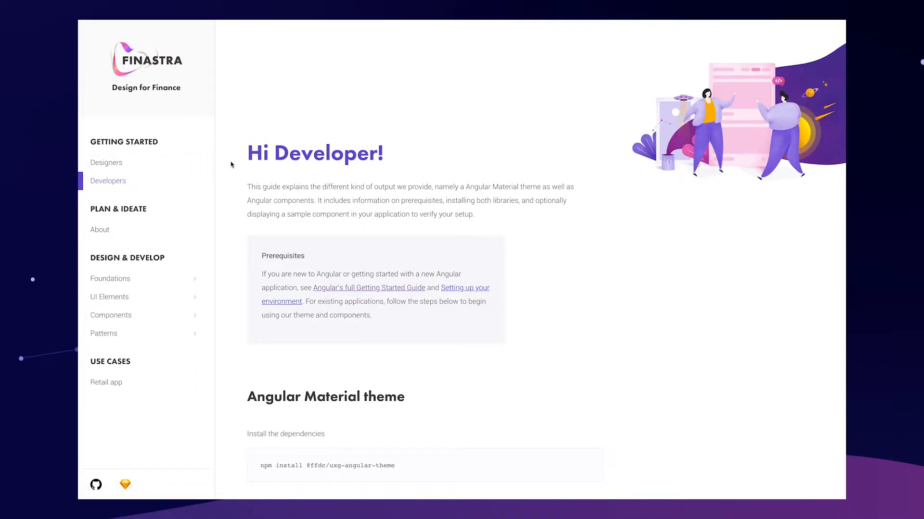
# Step: Scroll main.ts and select the scroll-to-top import line as a template
pyautogui.scroll(-3)
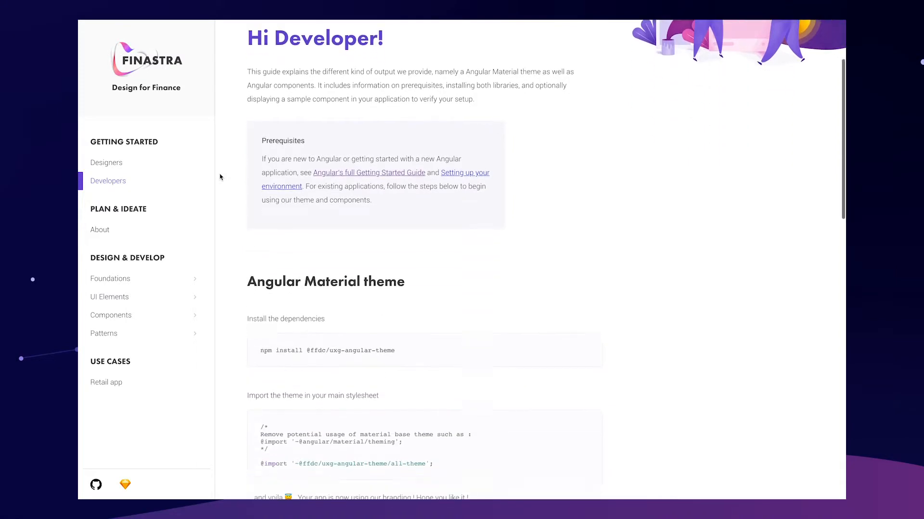
pyautogui.scroll(-3)
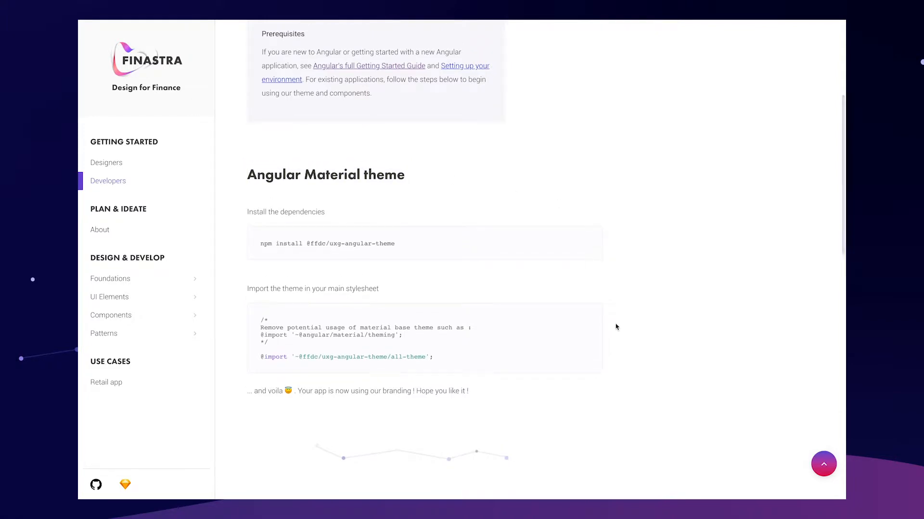
pyautogui.scroll(-3)
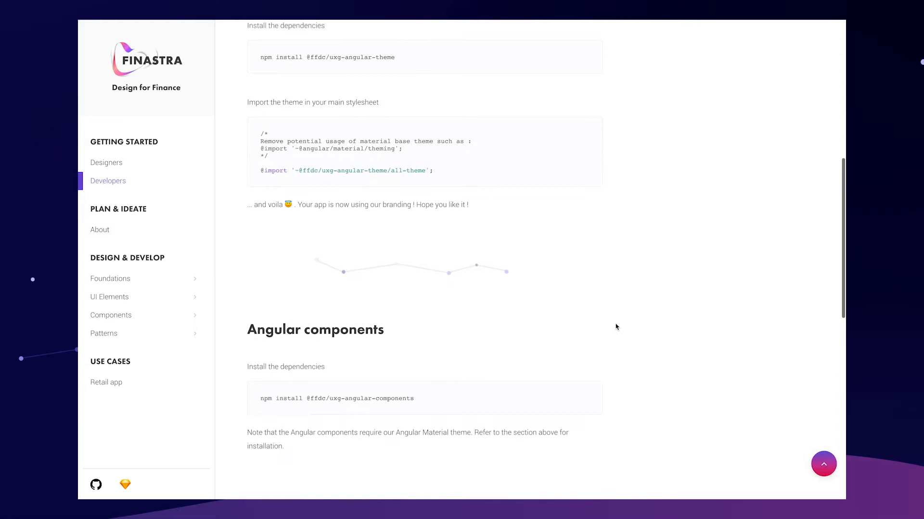
pyautogui.scroll(-3)
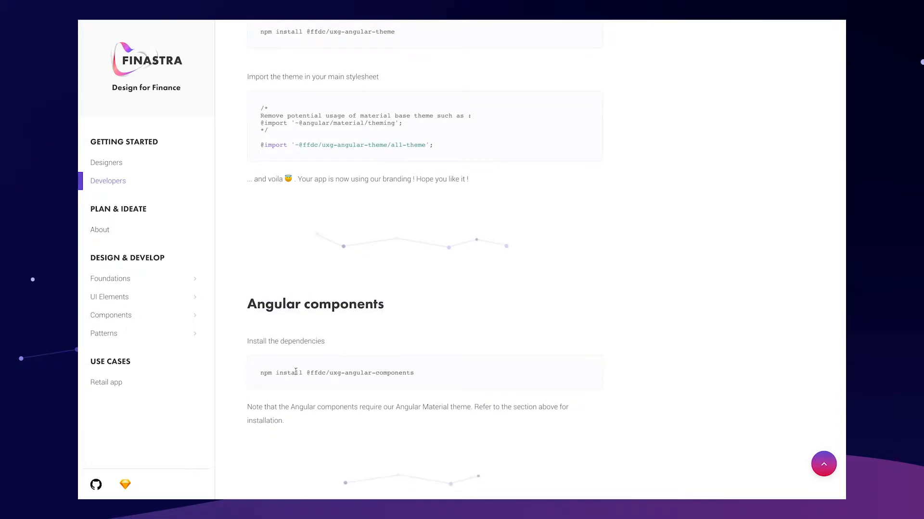
pyautogui.scroll(-3)
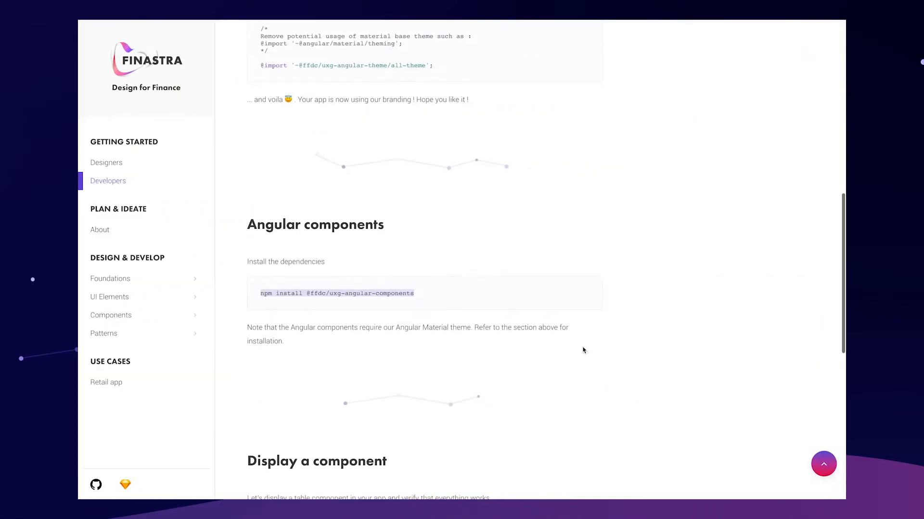
pyautogui.scroll(-3)
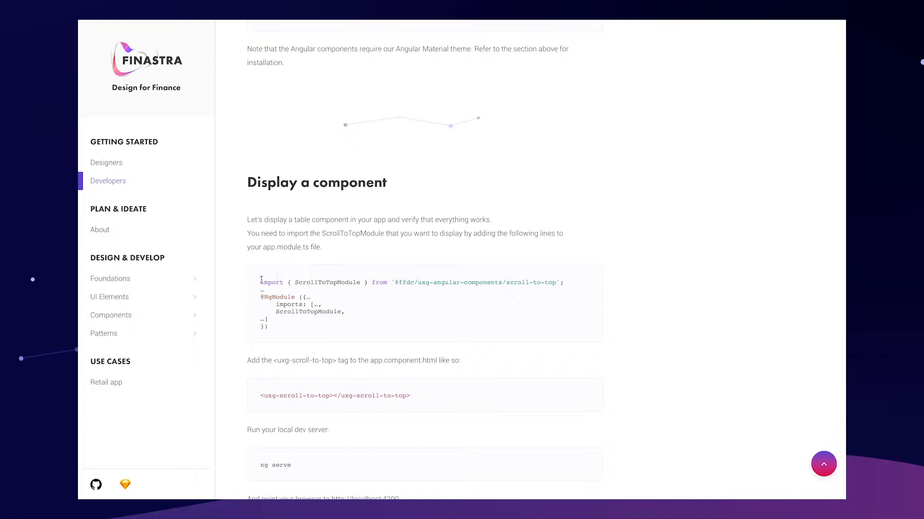
pyautogui.moveTo(260, 282); pyautogui.dragTo(570, 282)
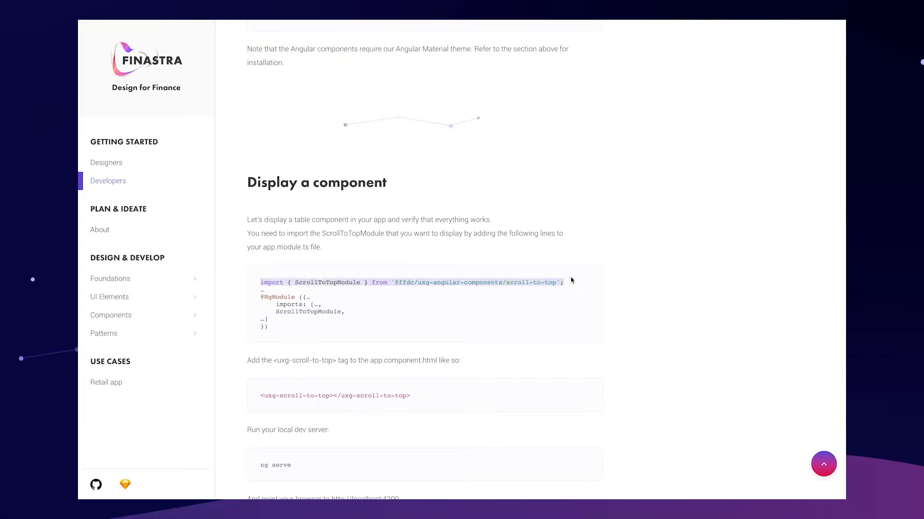
pyautogui.moveTo(635, 272)
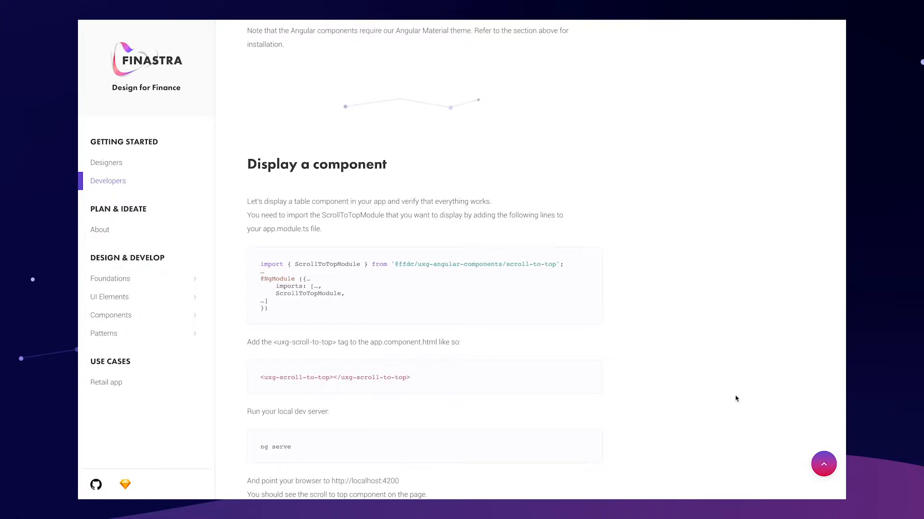
pyautogui.moveTo(746, 383)
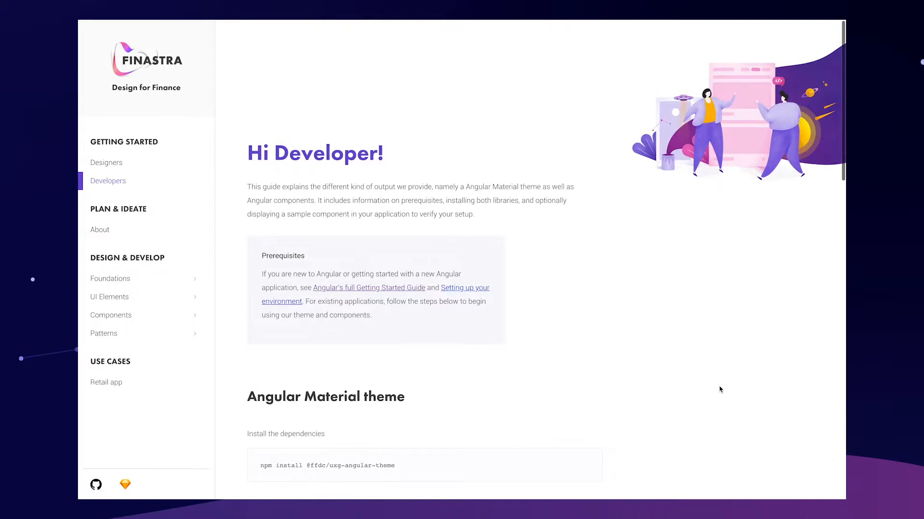
pyautogui.scroll(-3)
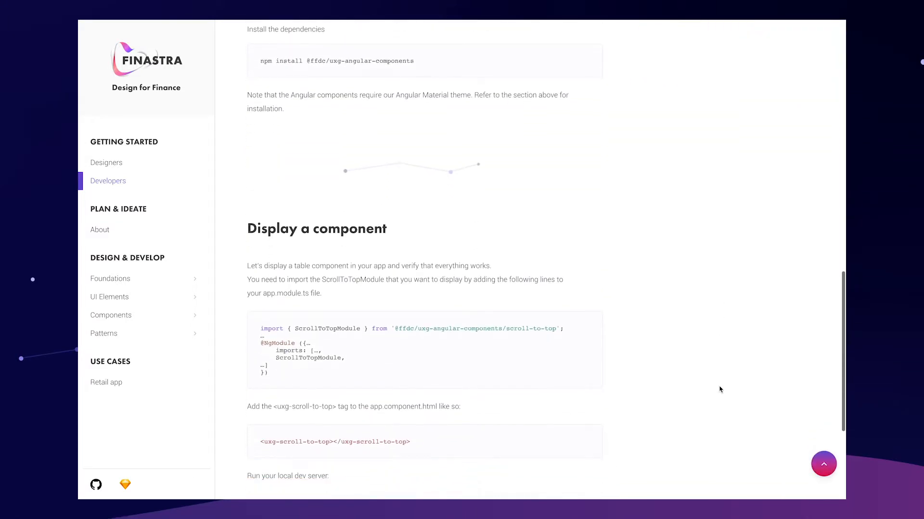
pyautogui.scroll(-3)
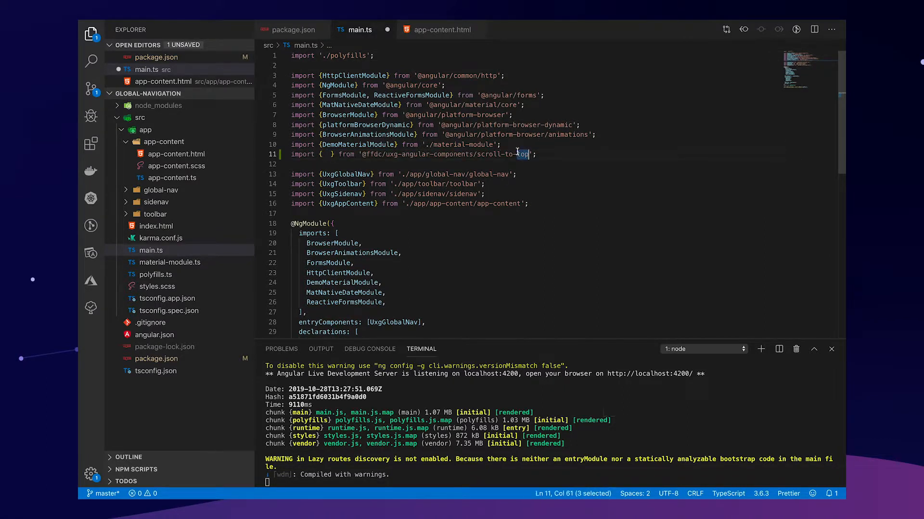
pyautogui.write('filter/filter')
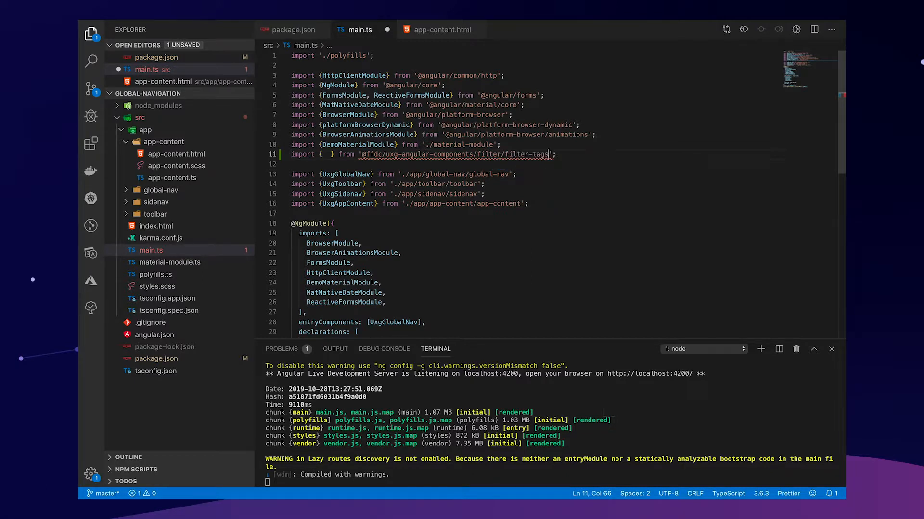
pyautogui.write('FilterTagsModule')
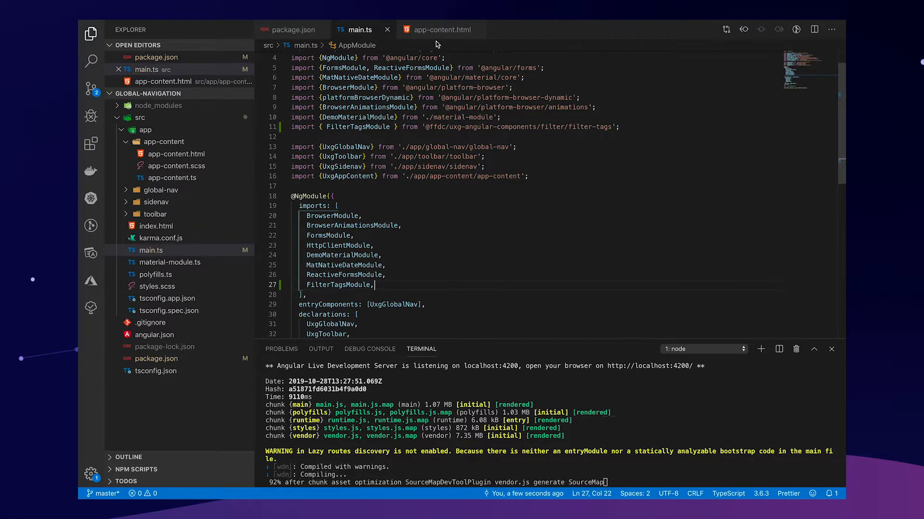
pyautogui.click(441, 29)
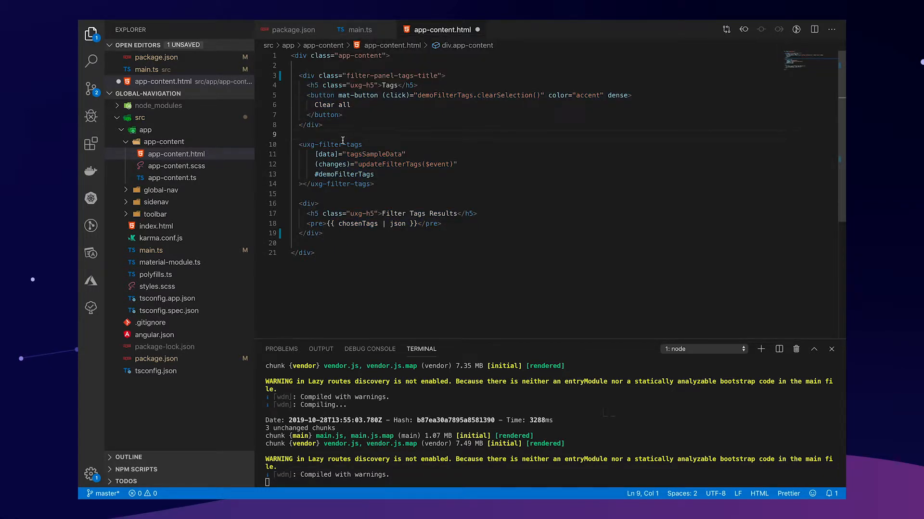
# Step: Select the uxg-filter-tags [data] binding and jump to the tagsSampleData definition in app-content.ts
pyautogui.moveTo(299, 144); pyautogui.dragTo(374, 184)
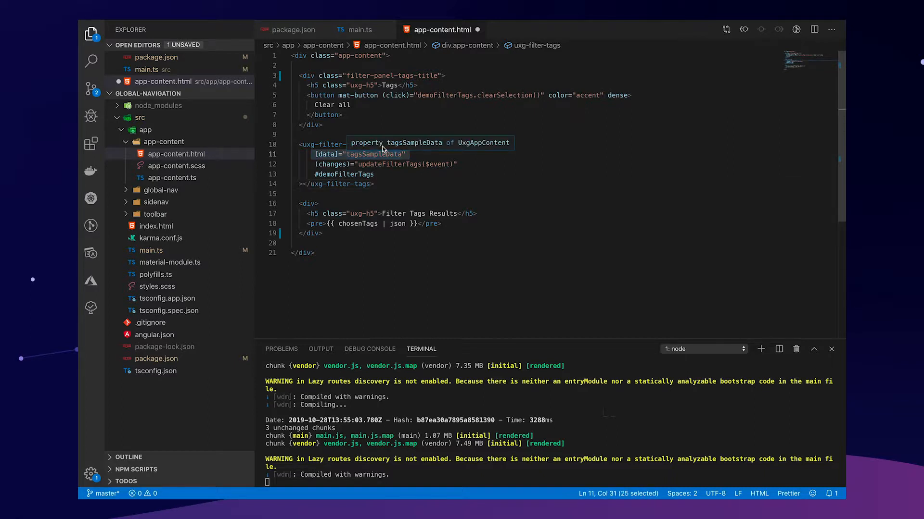
pyautogui.click(173, 189)
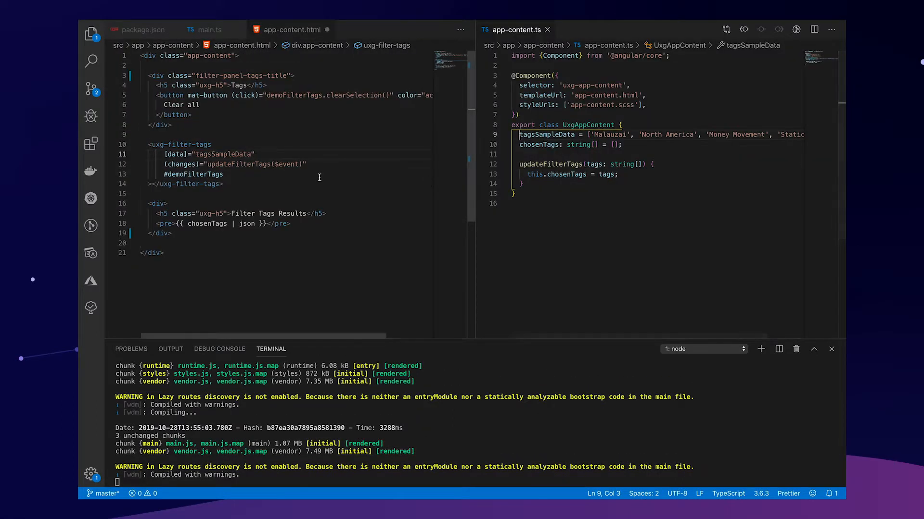
pyautogui.doubleClick(546, 135)
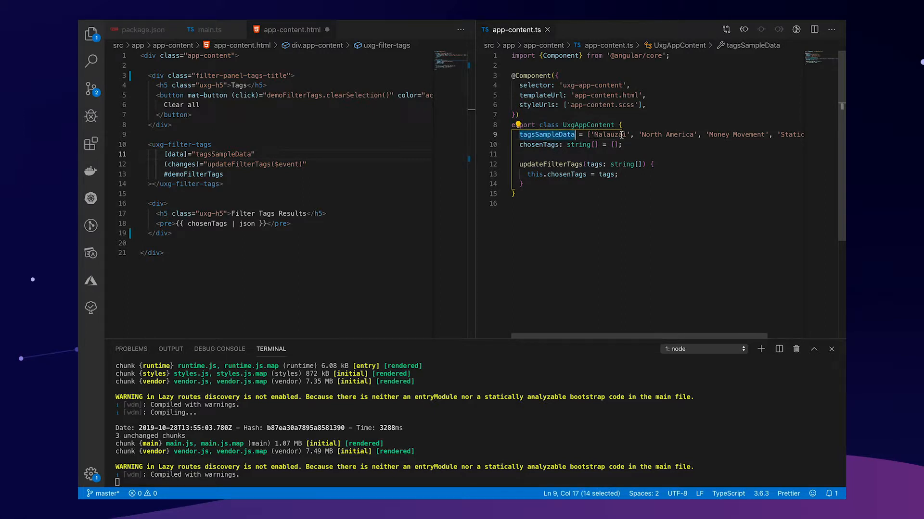
pyautogui.click(183, 164)
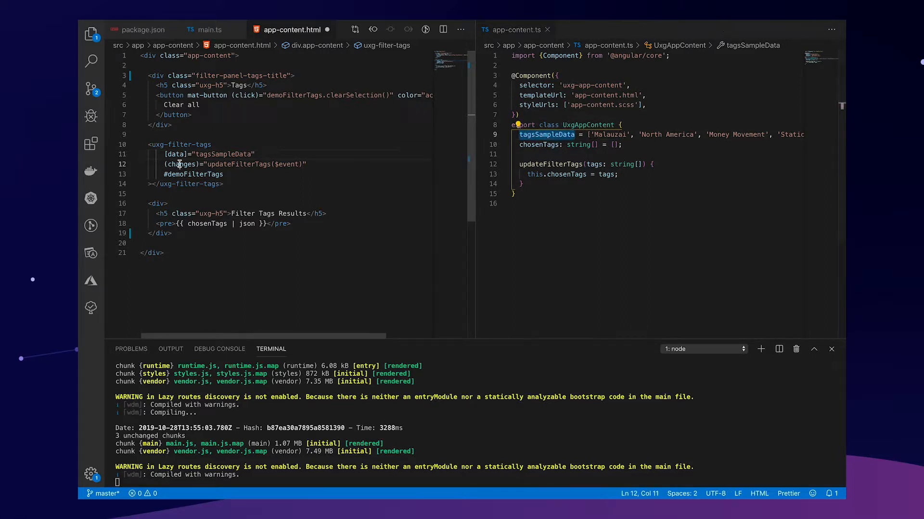
pyautogui.doubleClick(181, 164)
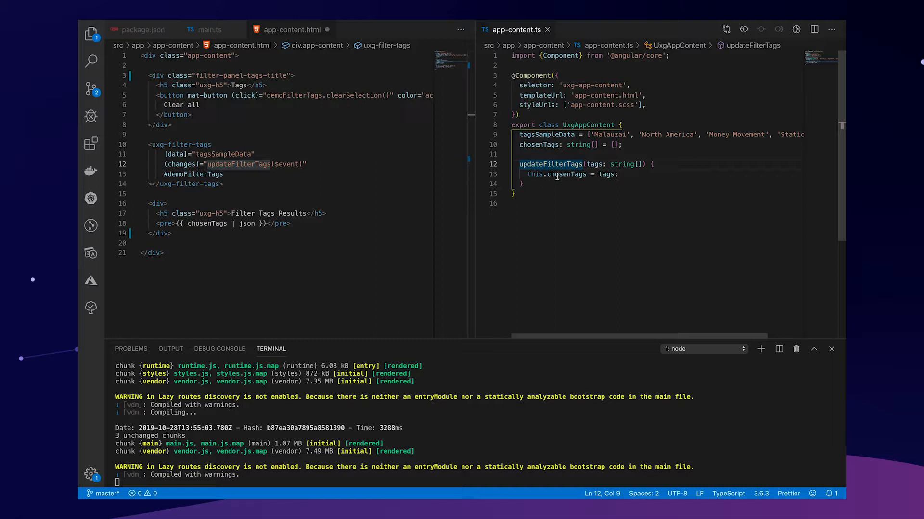
pyautogui.doubleClick(567, 174)
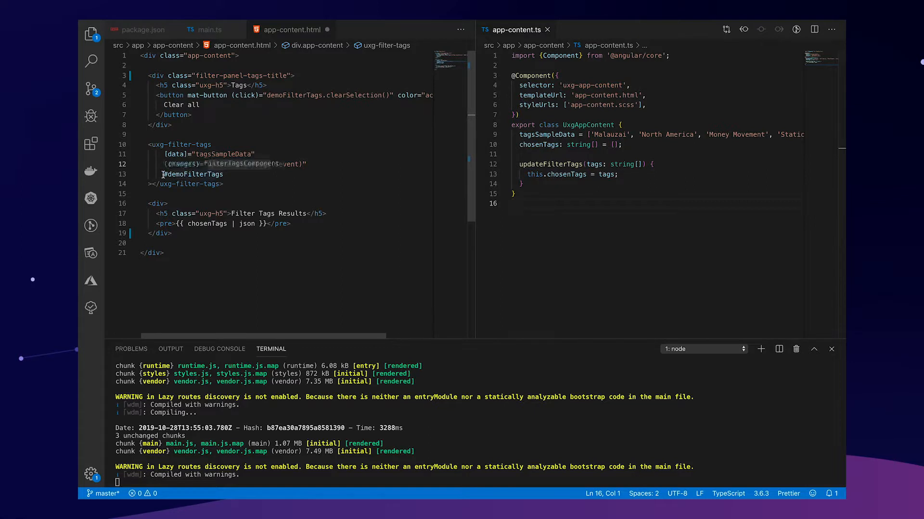
pyautogui.doubleClick(193, 174)
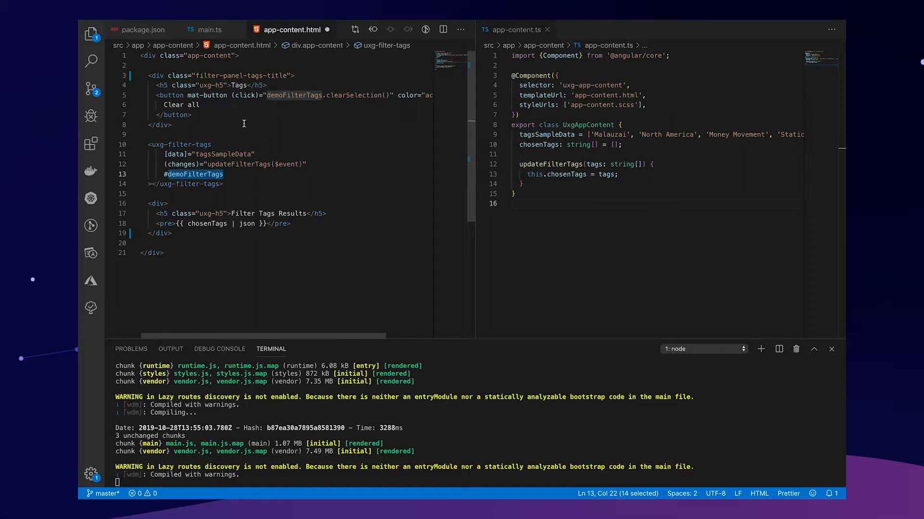
pyautogui.doubleClick(177, 144)
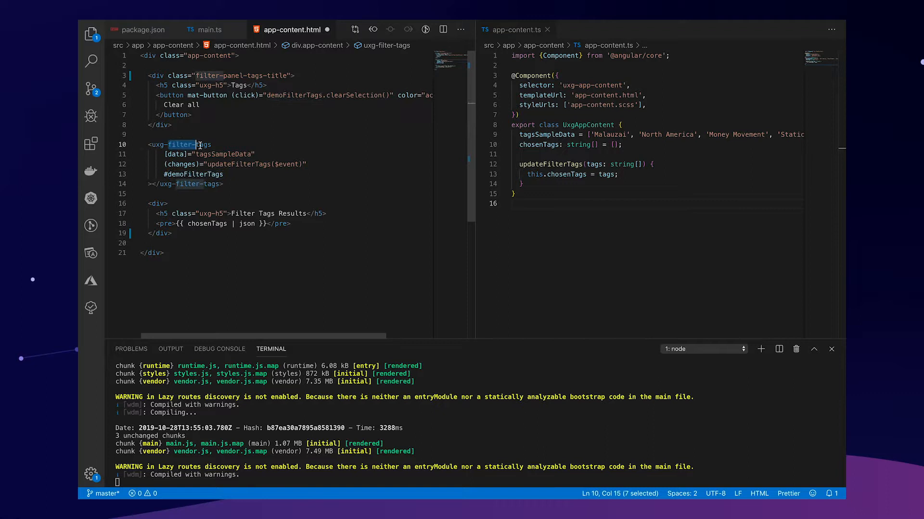
pyautogui.doubleClick(180, 105)
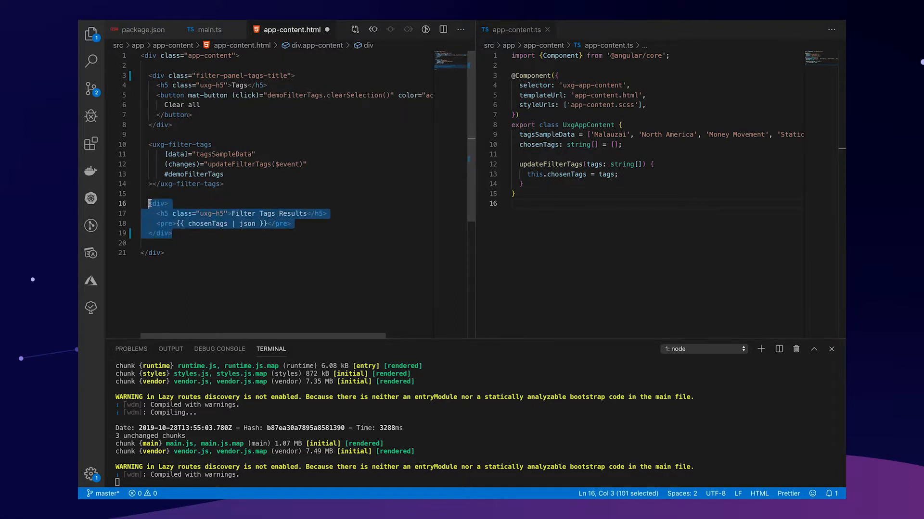
pyautogui.doubleClick(207, 223)
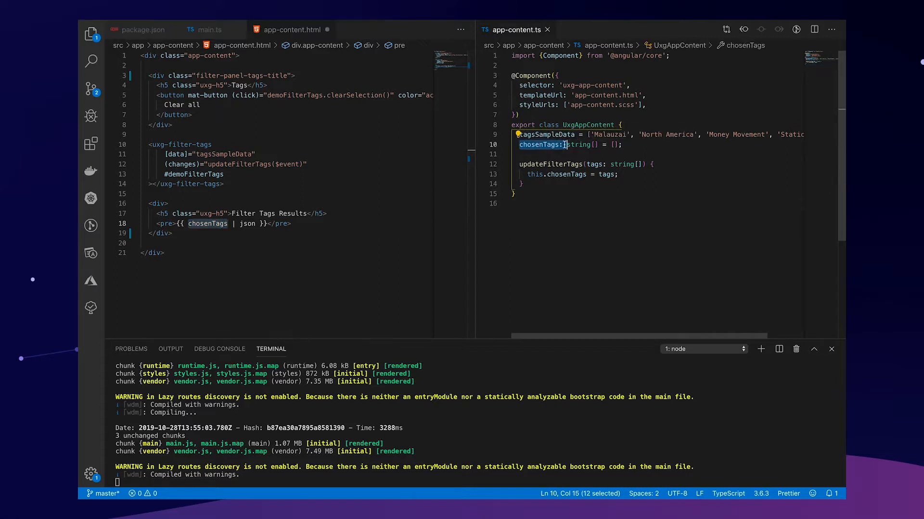
pyautogui.moveTo(566, 145); pyautogui.dragTo(521, 183)
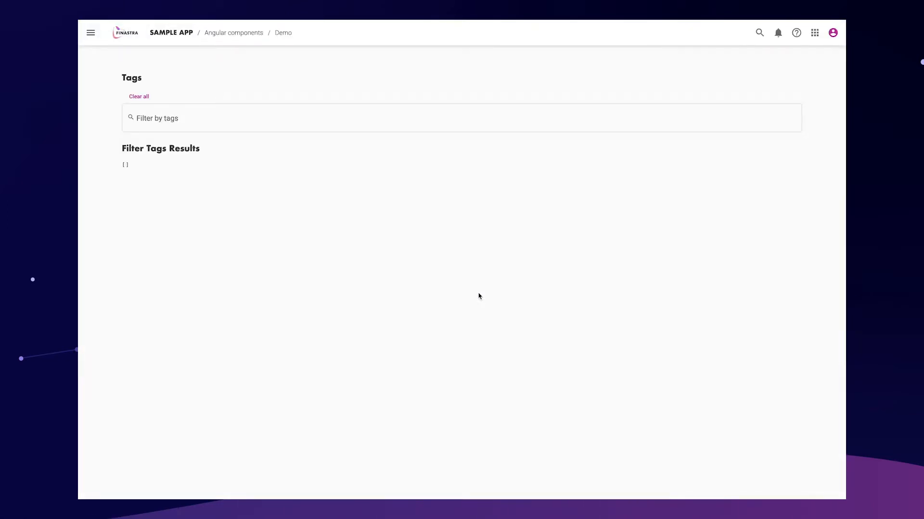
# Step: Add tags including Static Data, remove Static Data, then clear all selected tags
pyautogui.click(188, 118)
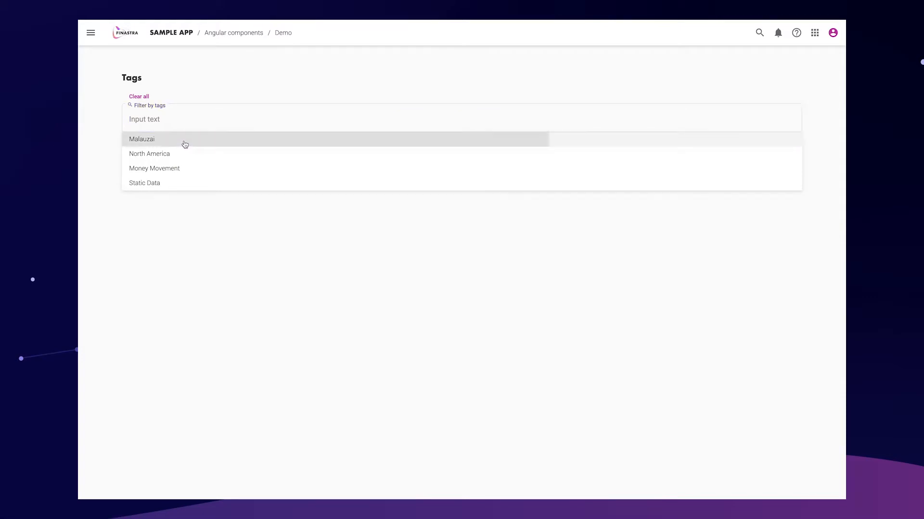
pyautogui.click(154, 168)
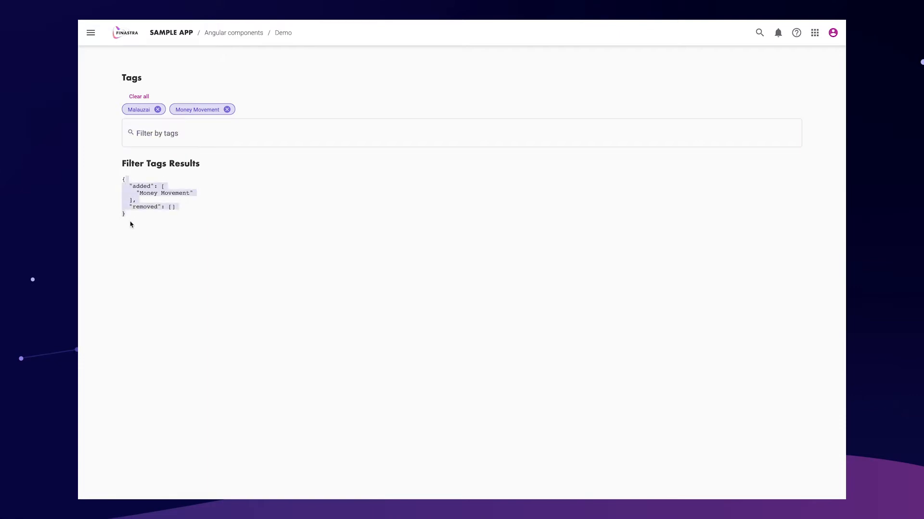
pyautogui.click(461, 133)
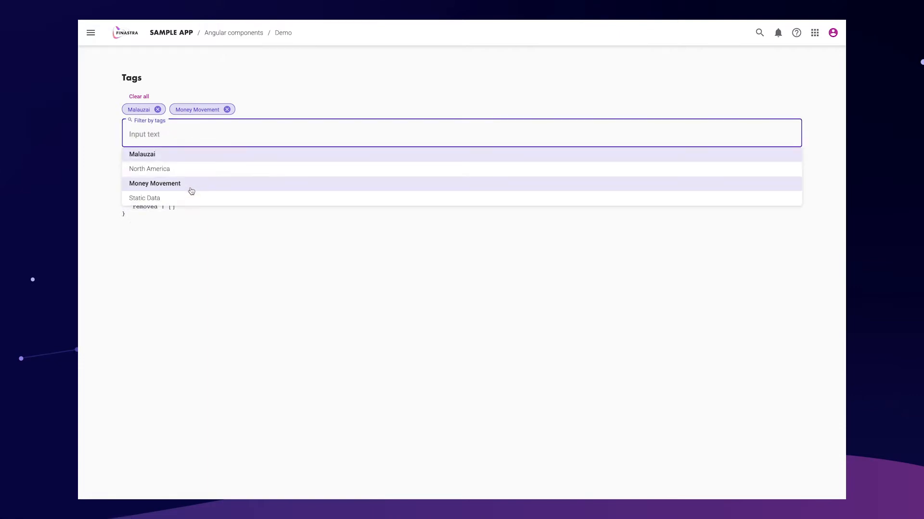
pyautogui.click(144, 197)
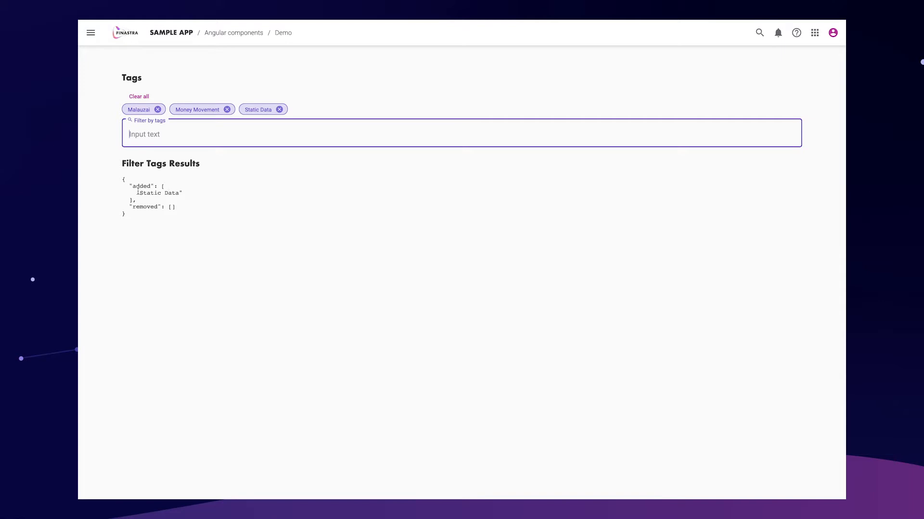
pyautogui.click(279, 110)
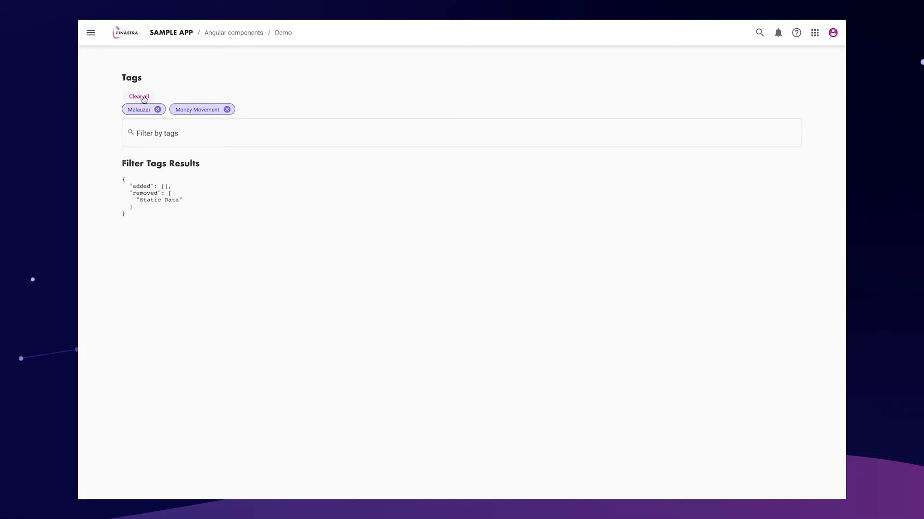
pyautogui.click(139, 96)
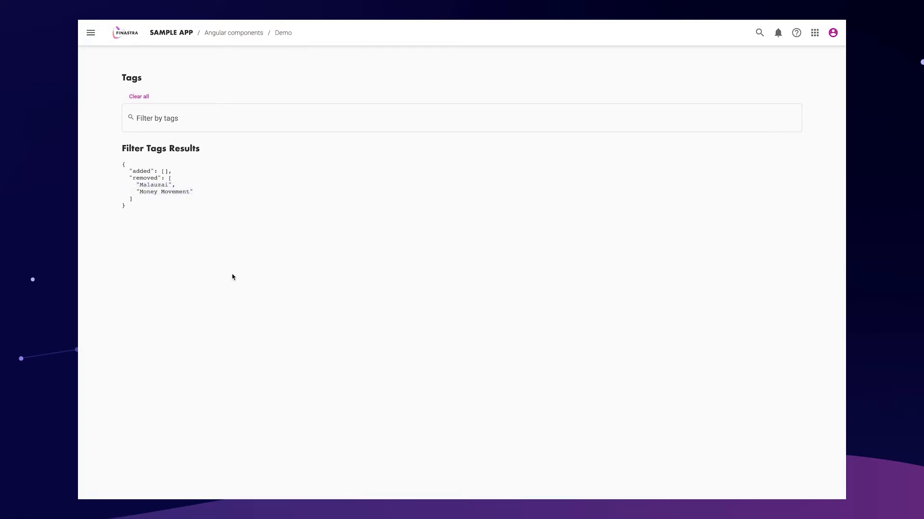
pyautogui.moveTo(438, 304)
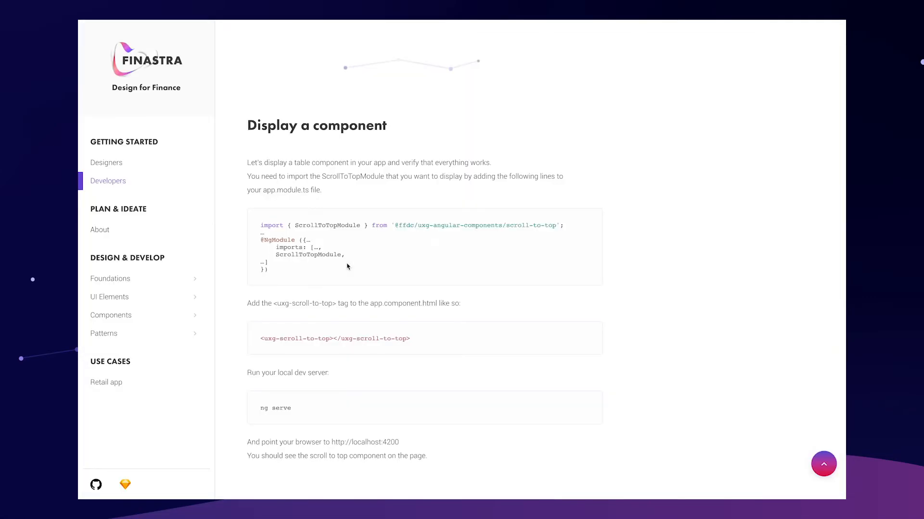
pyautogui.moveTo(110, 315)
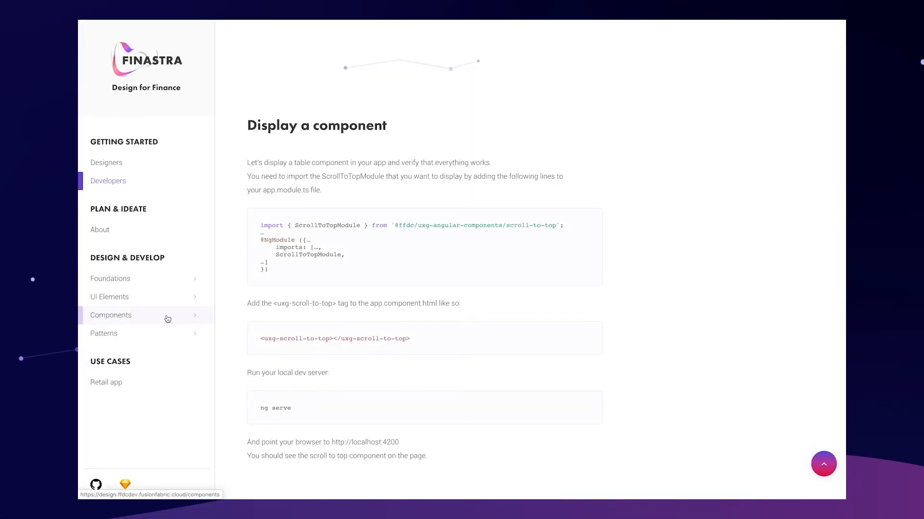
# Step: Open the Components overview under Design & Develop in the design system sidebar
pyautogui.click(110, 315)
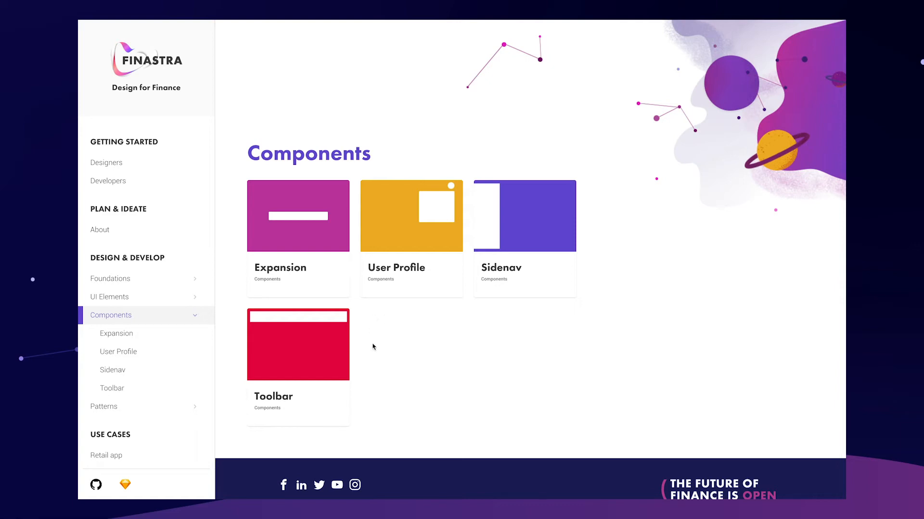
pyautogui.moveTo(596, 151)
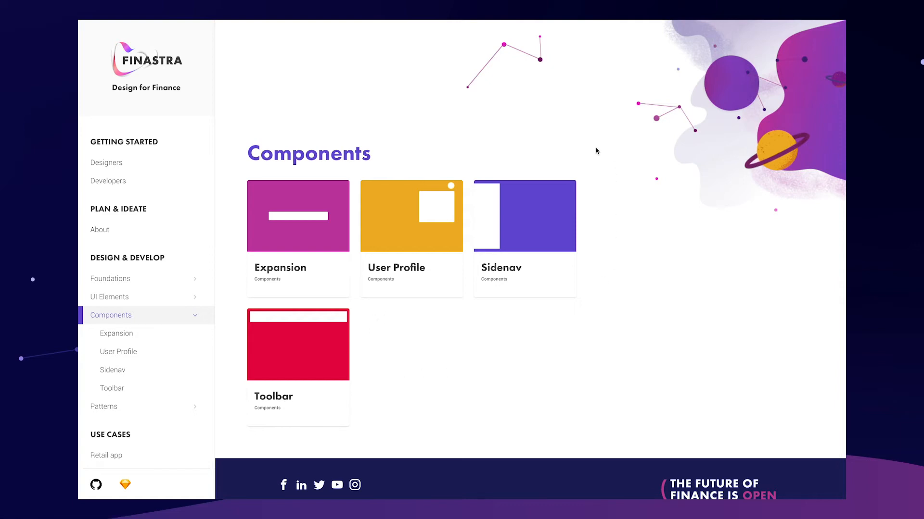
pyautogui.moveTo(609, 161)
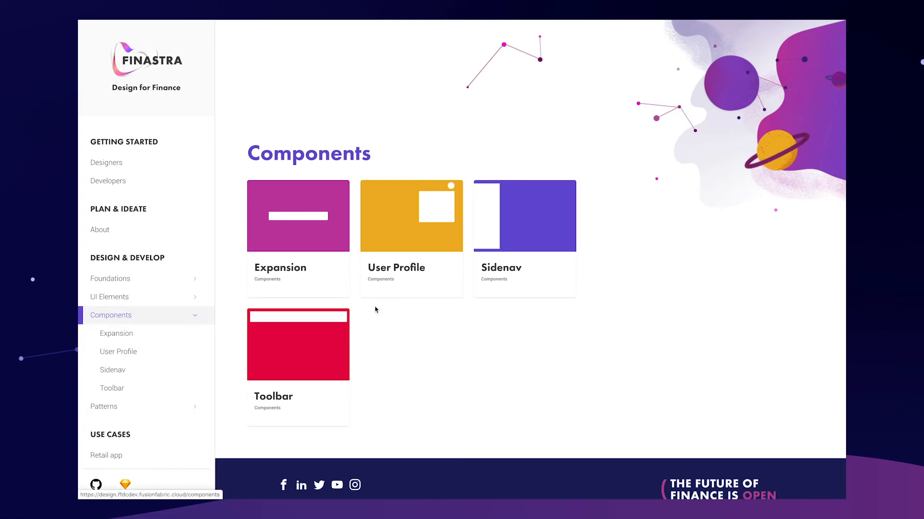
pyautogui.moveTo(621, 326)
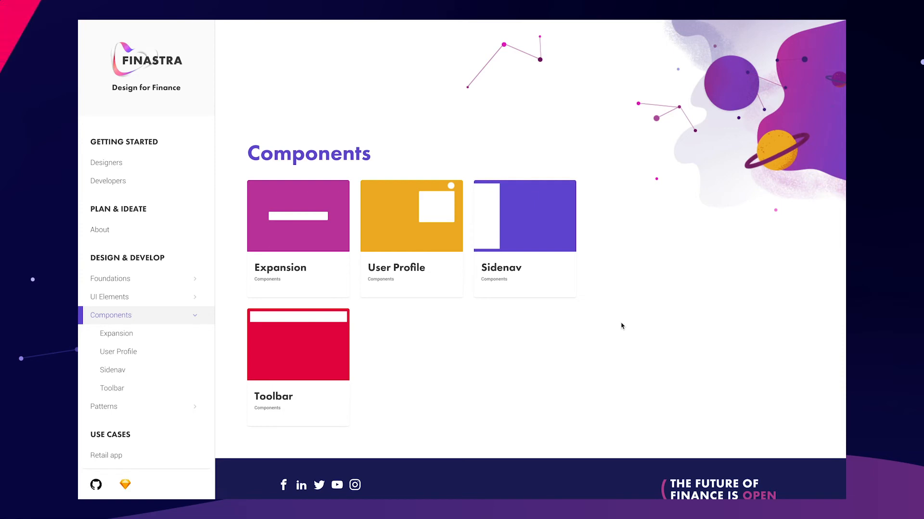